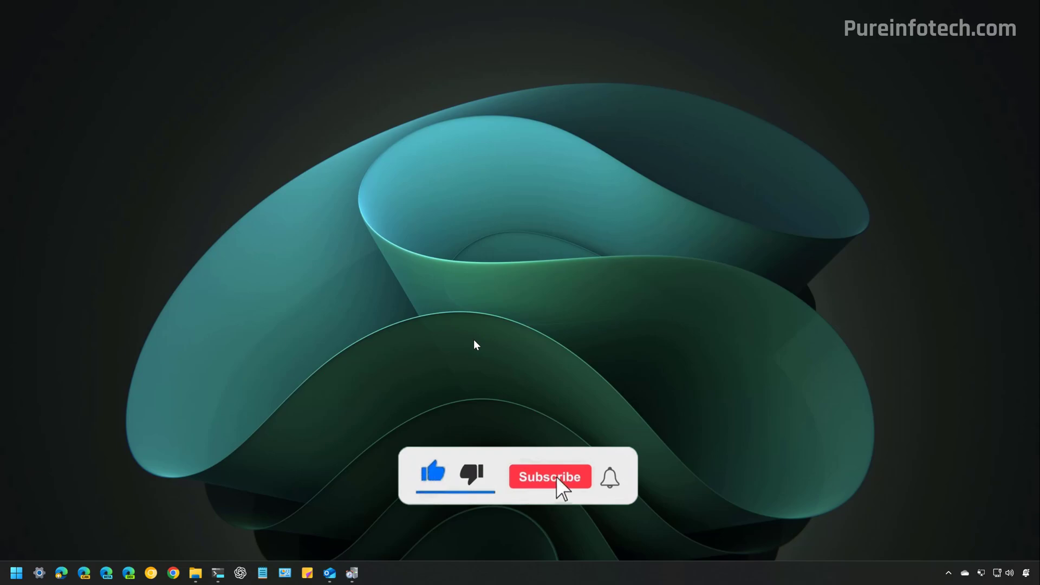
Launch Settings from Start search and view System > About, showing Windows 11 Pro.
left_click(550, 477)
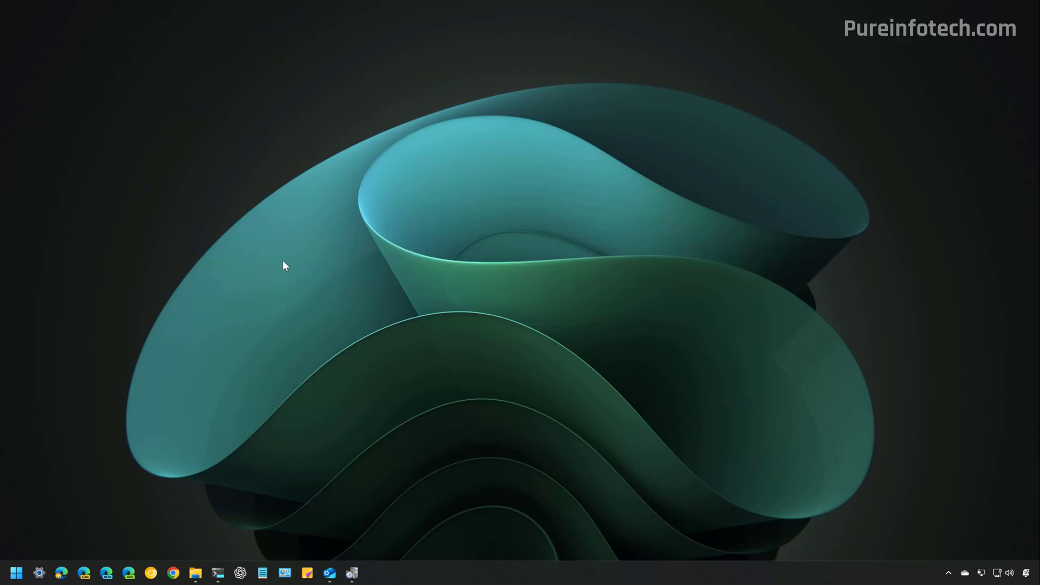
left_click(13, 573)
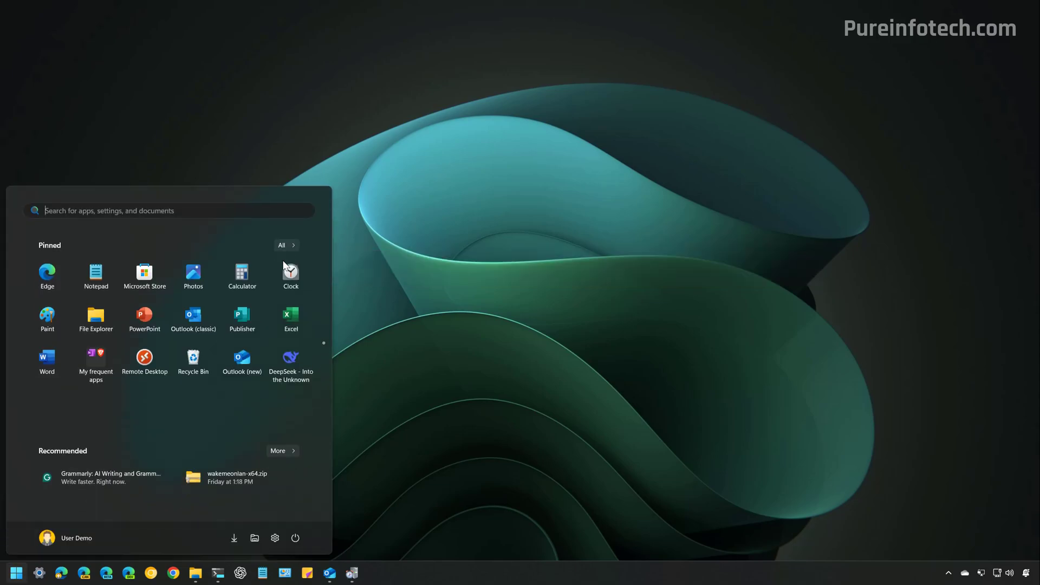
type("settings")
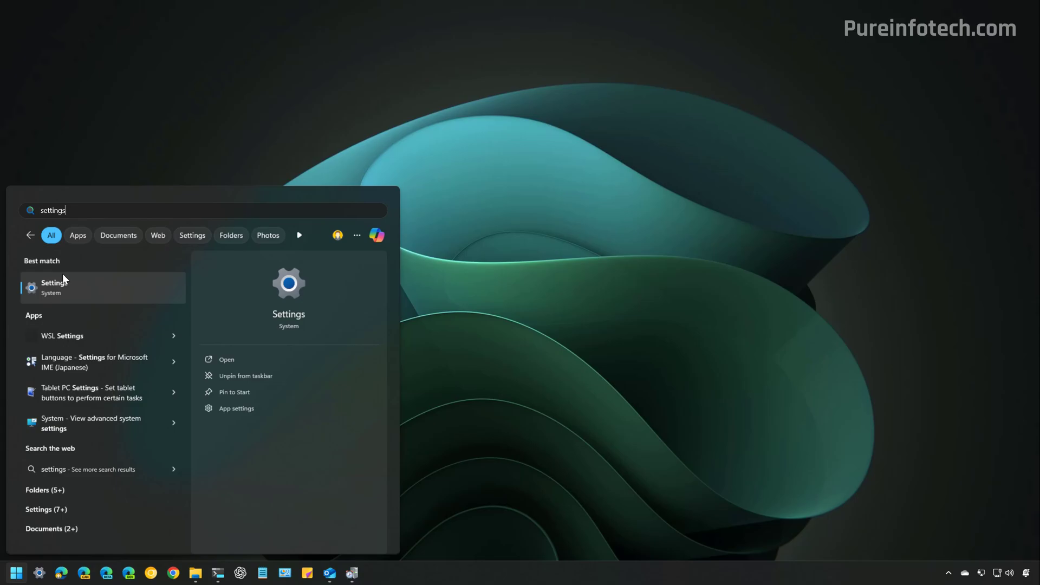
left_click(54, 288)
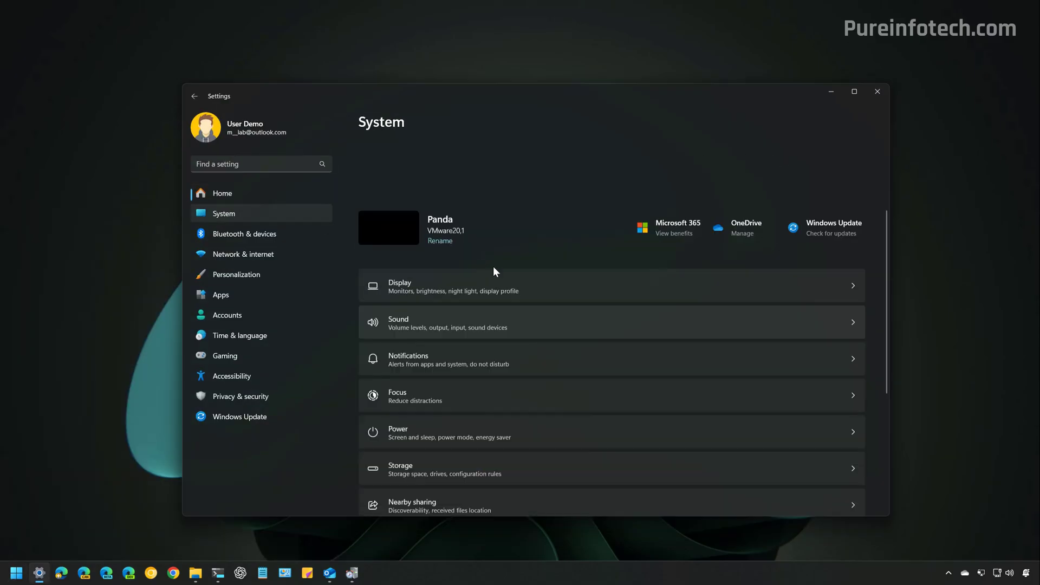
scroll("down", 3)
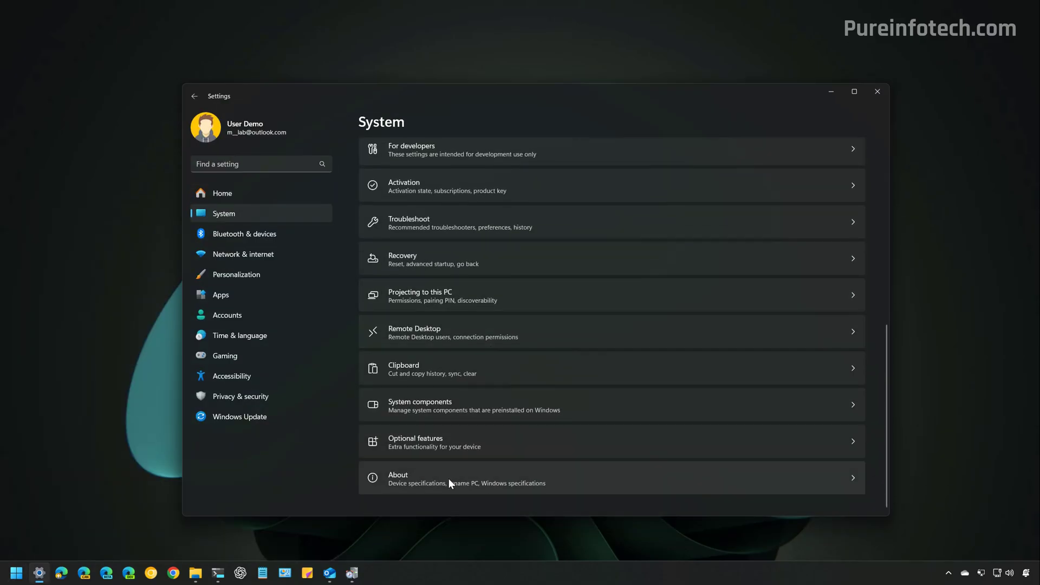
left_click(450, 478)
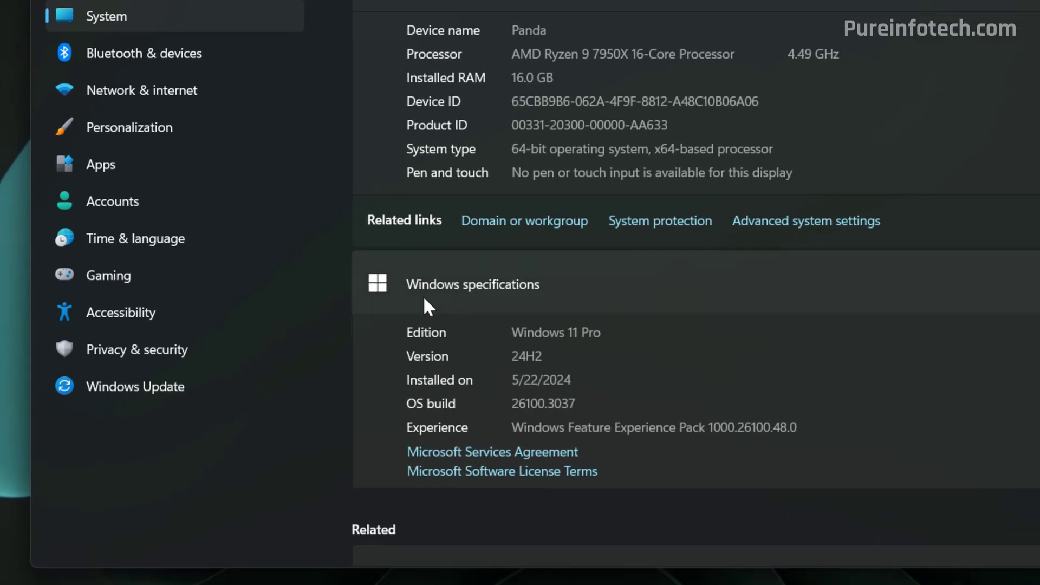
mouse_move(593, 300)
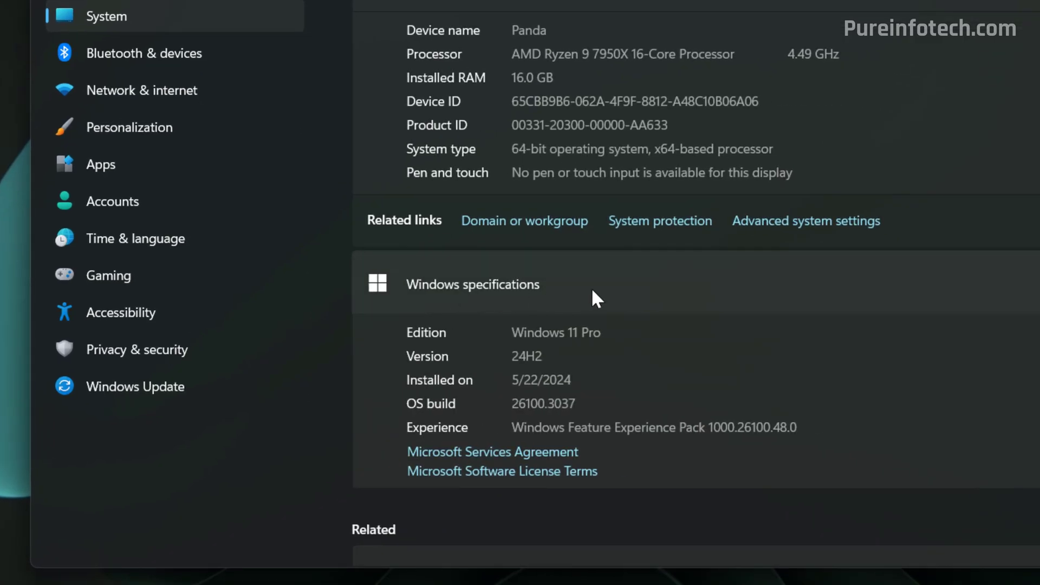
mouse_move(471, 355)
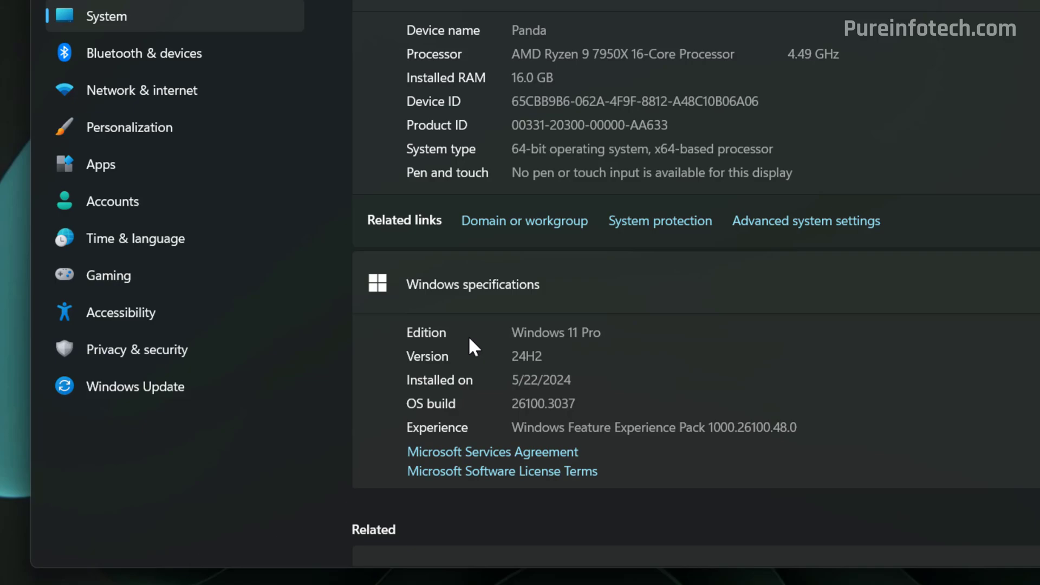
mouse_move(568, 360)
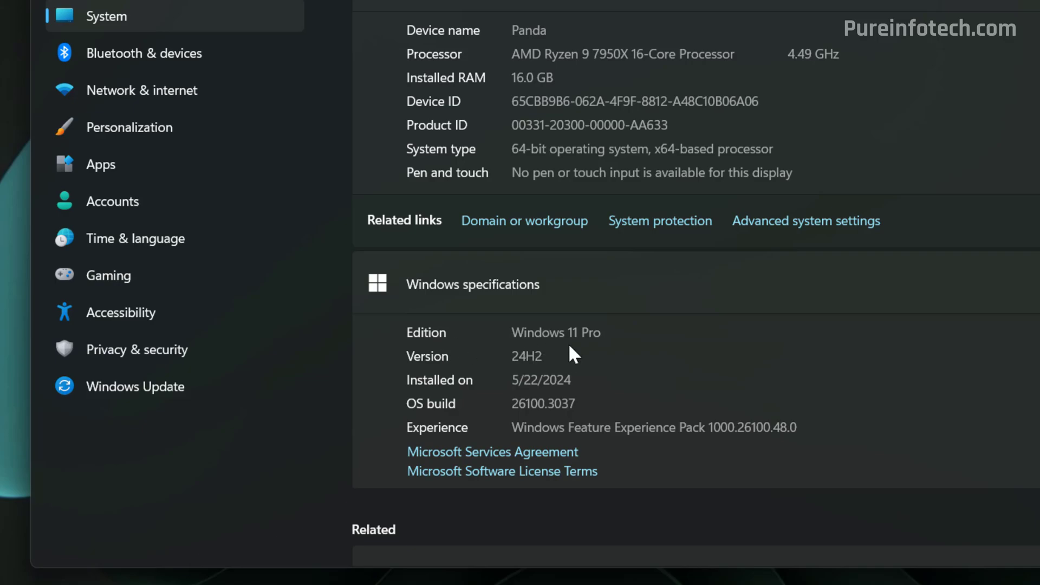
double_click(553, 333)
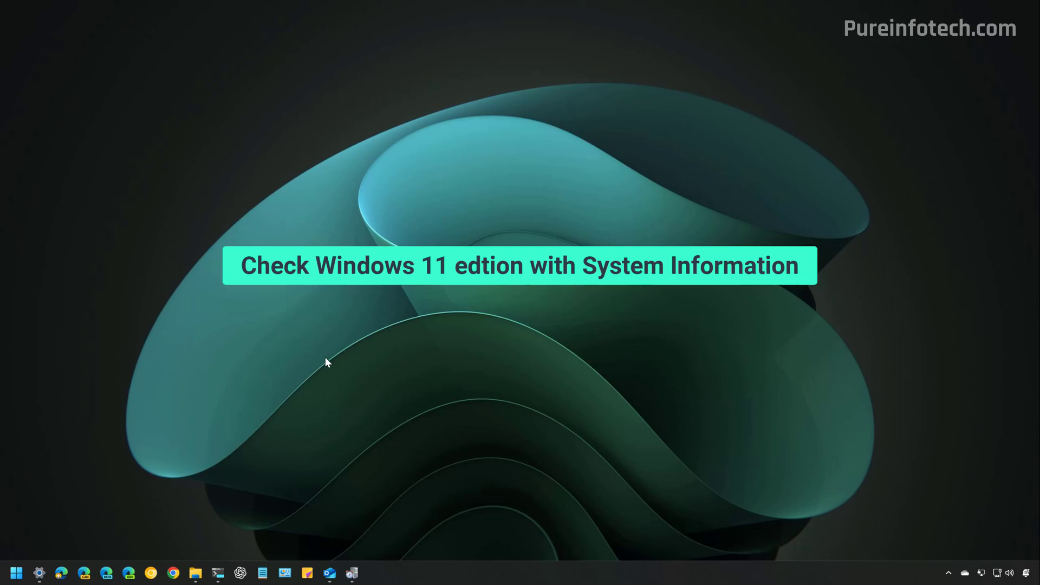
Bring up Start search to find the System Information app.
left_click(12, 573)
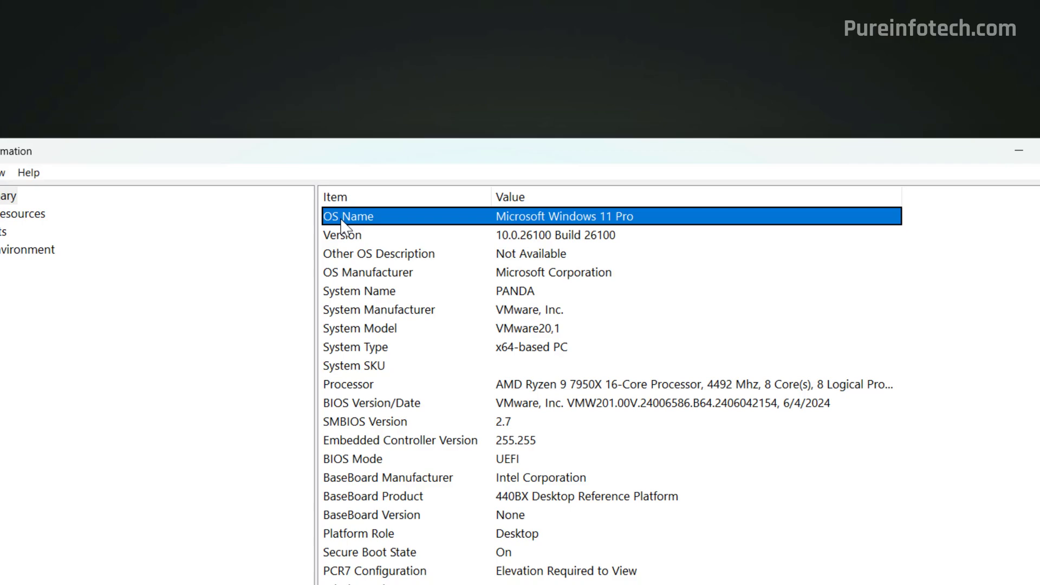
mouse_move(565, 230)
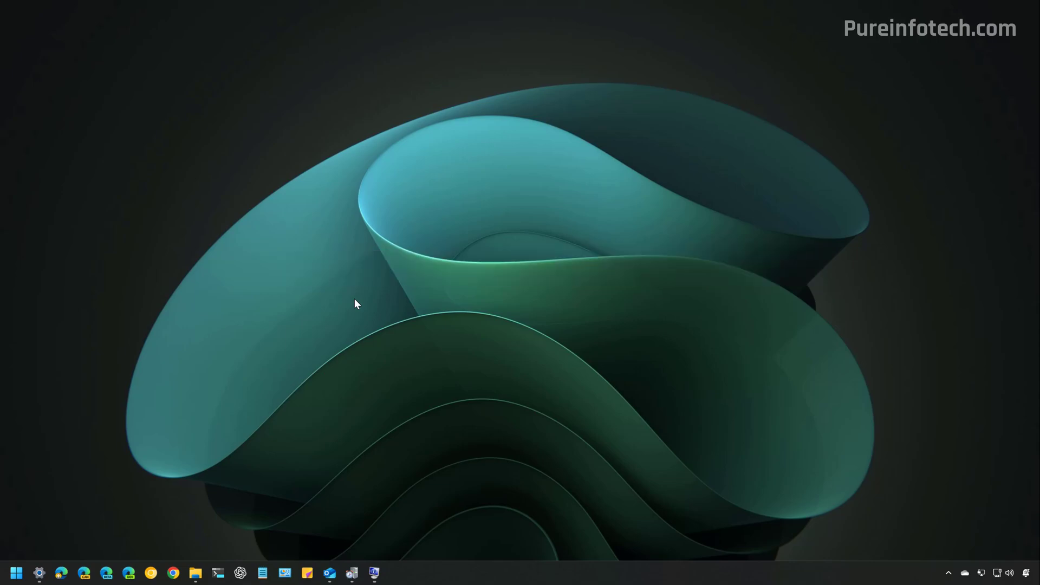
Open Terminal and run systeminfo | findstr /B /C:"OS Name" to show the OS name.
left_click(12, 573)
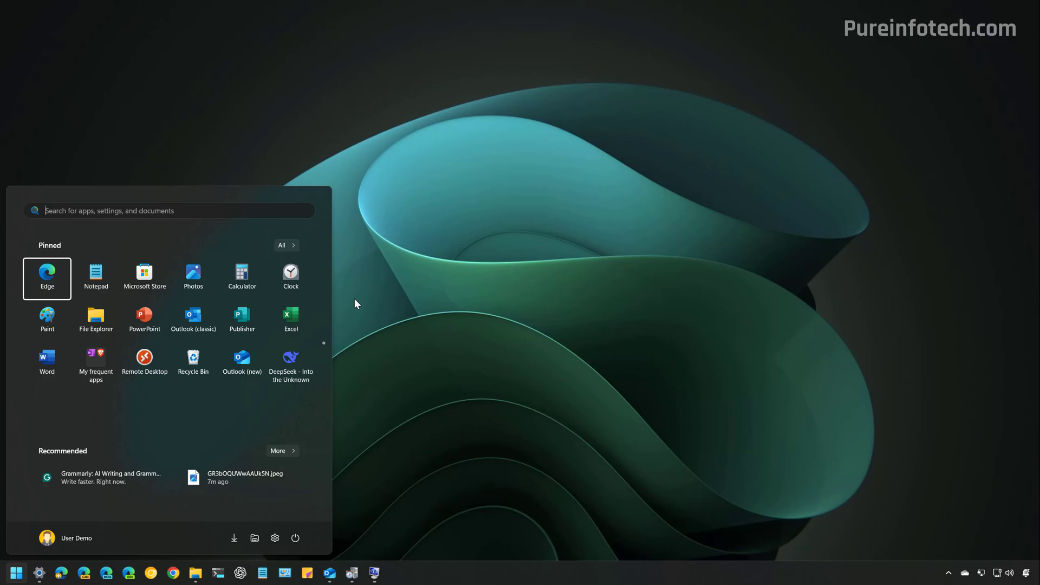
type("term")
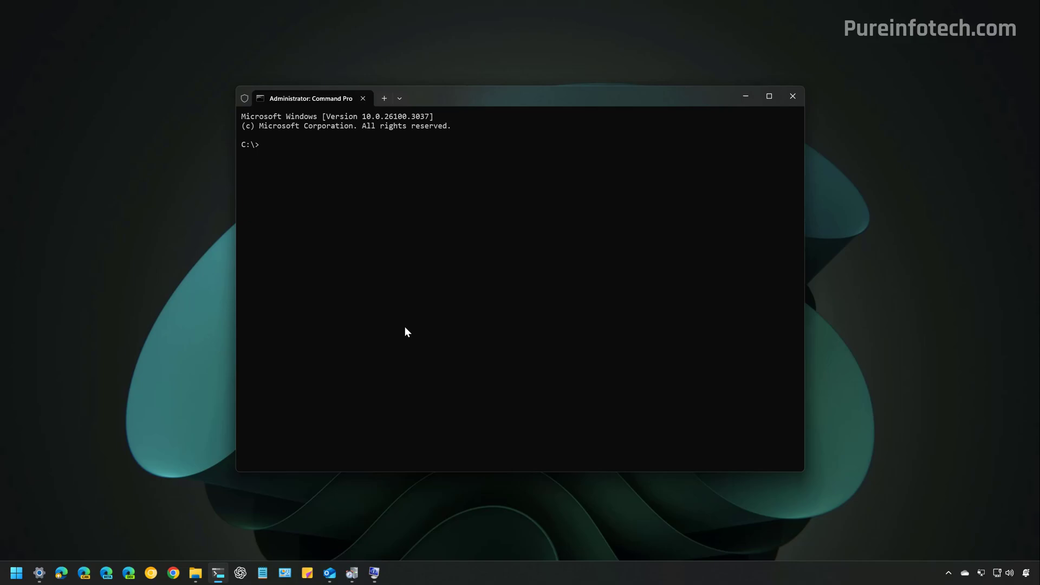
type("systeminfo | findstr /B /C:\"OS Name\"")
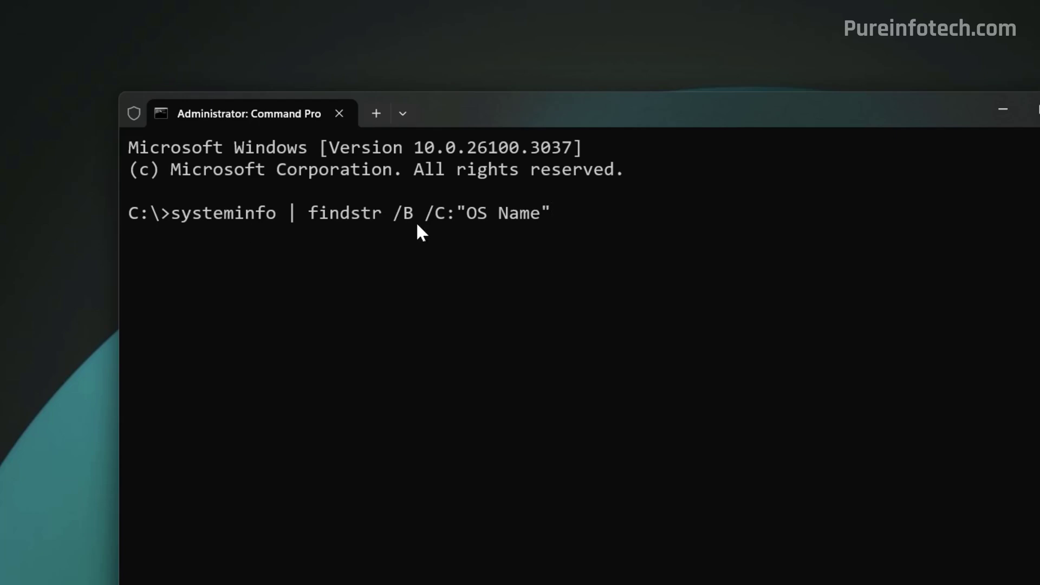
mouse_move(265, 242)
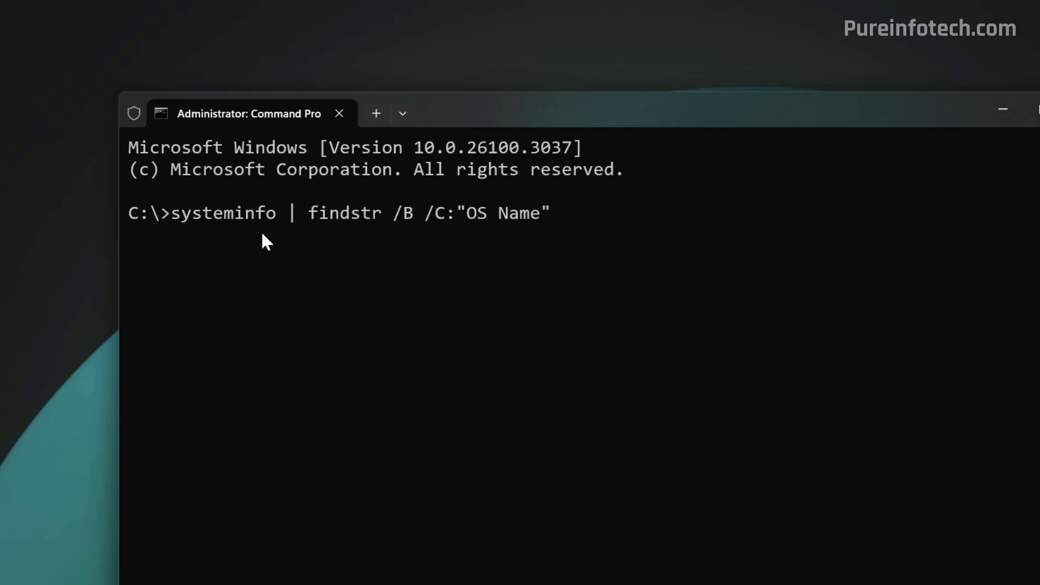
key("Enter")
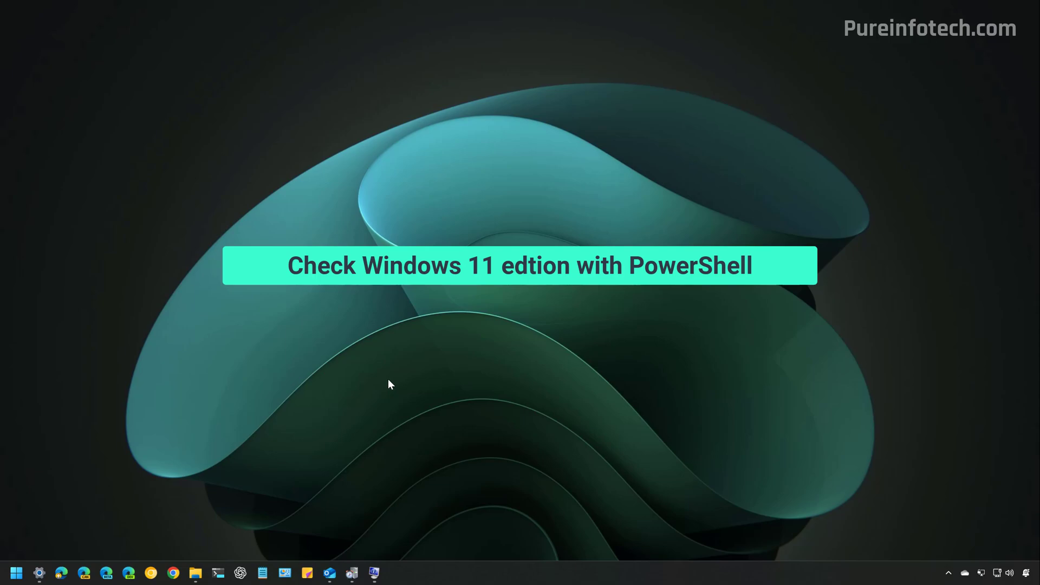
Open an administrator PowerShell tab in Terminal and run Get-WindowsEdition -online.
left_click(14, 572)
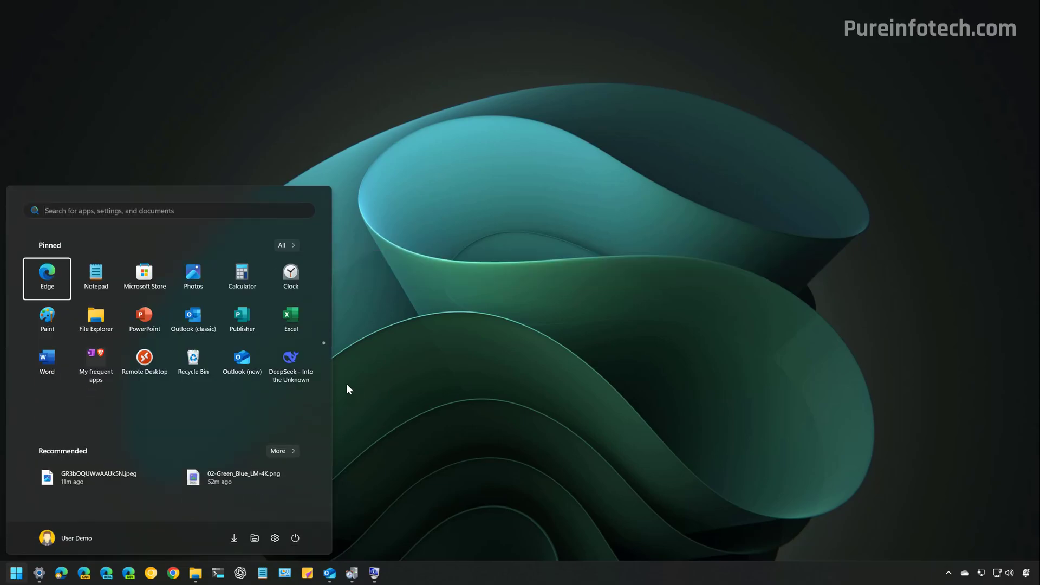
type("termin")
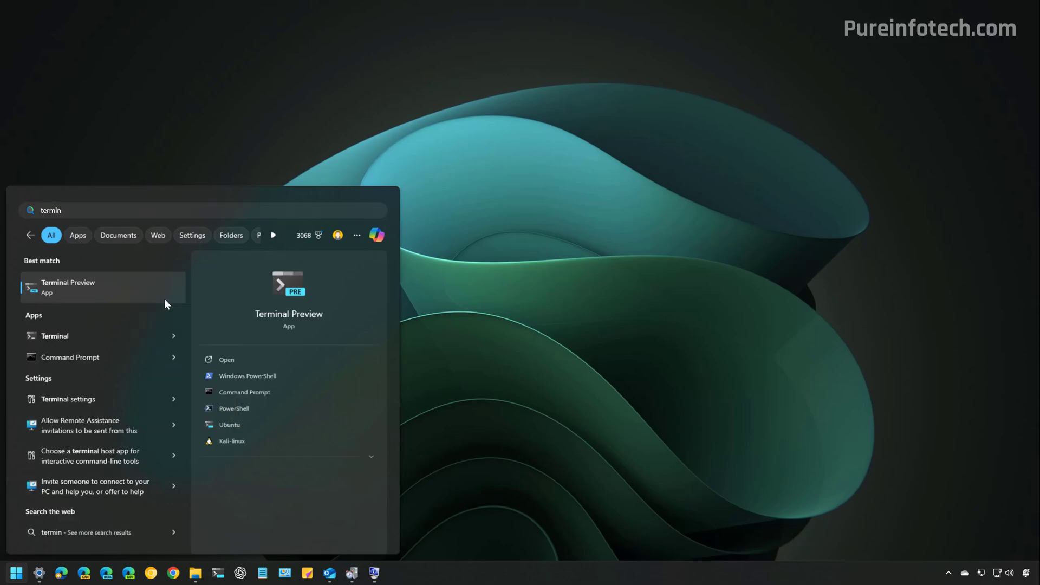
left_click(247, 376)
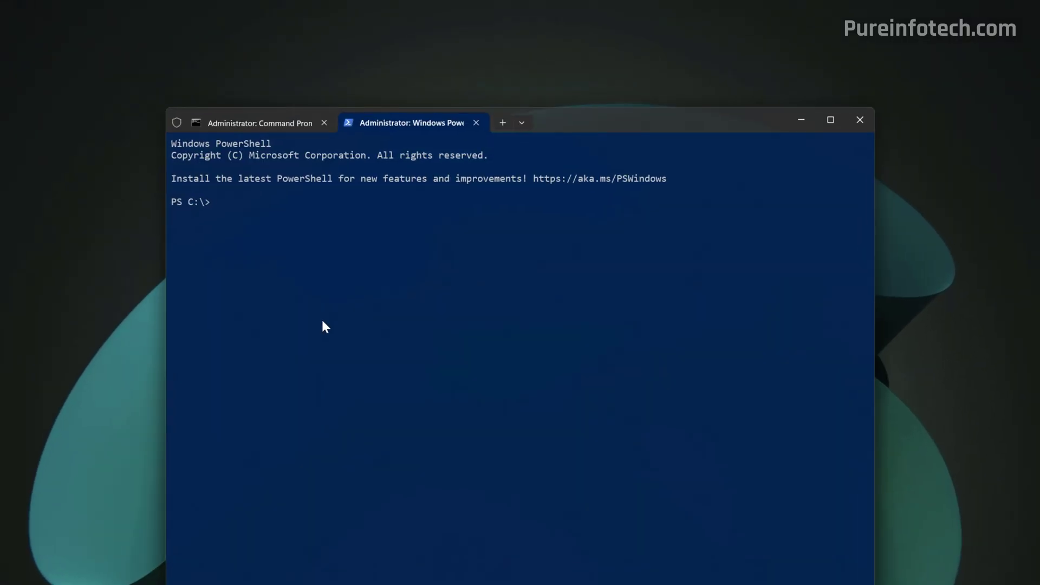
type("Get-WindowsEdition -online")
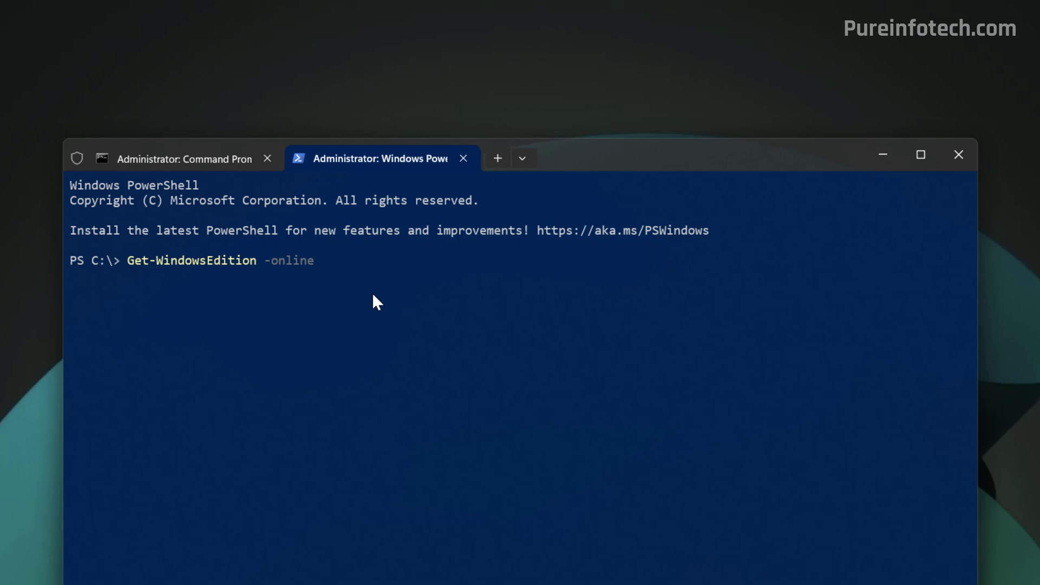
key("Enter")
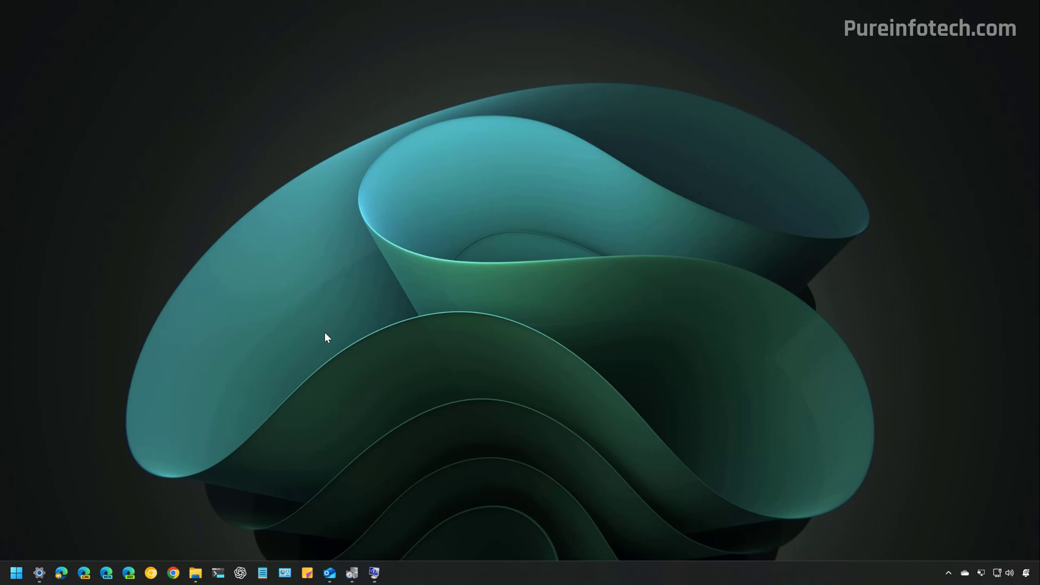
left_click(13, 573)
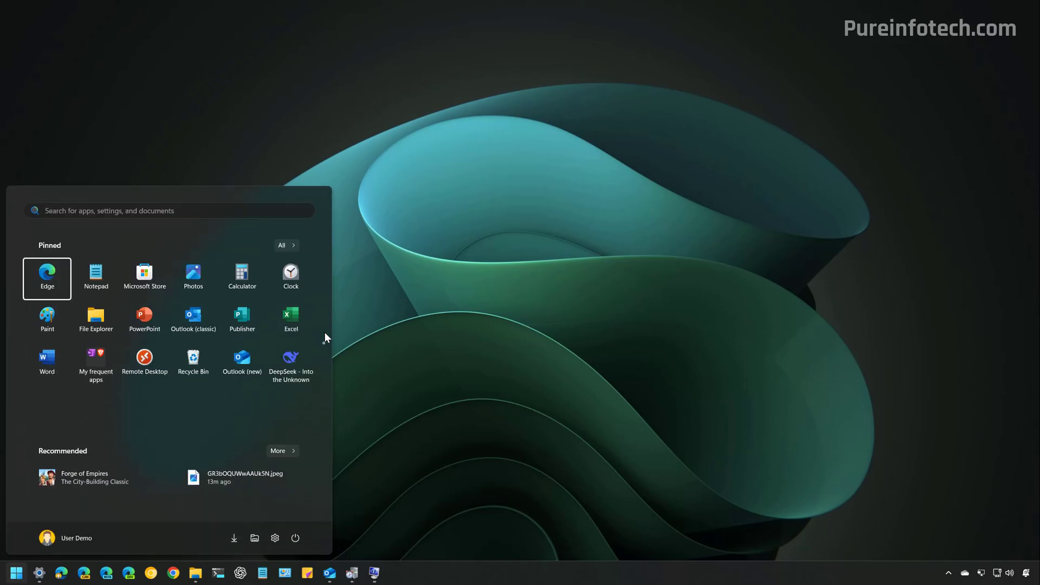
type("run")
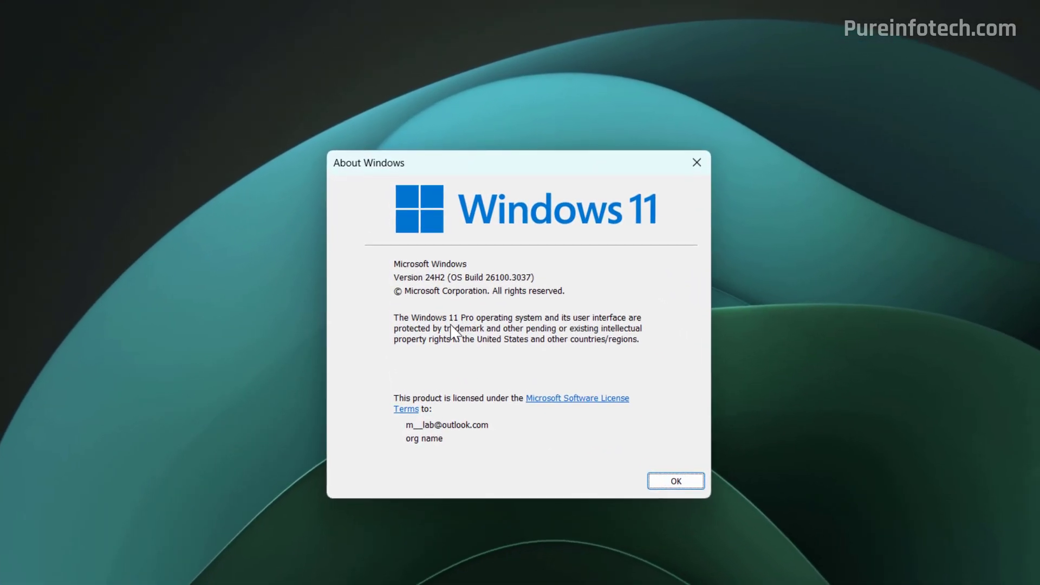
left_click(677, 481)
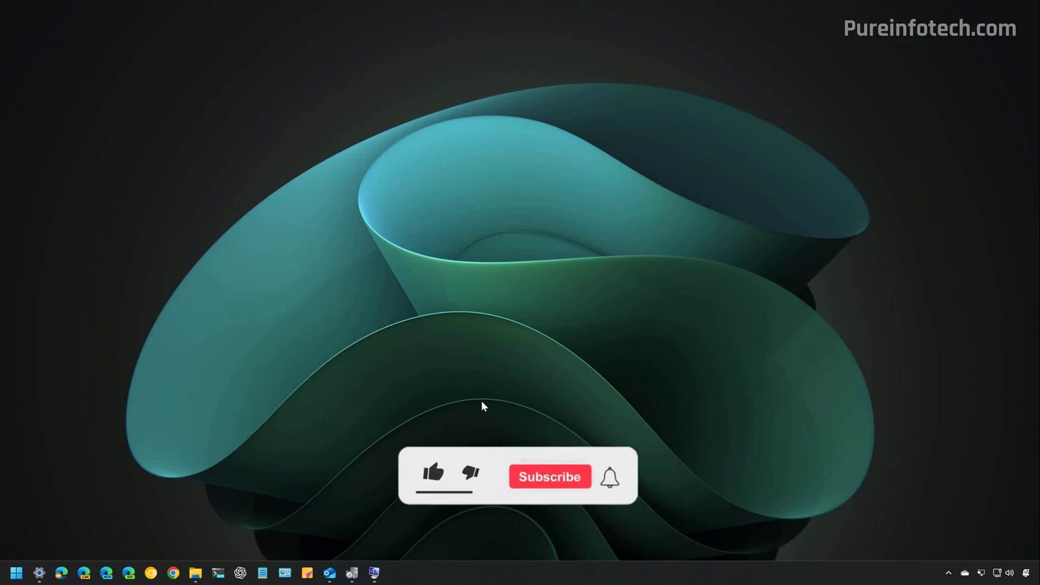
left_click(432, 476)
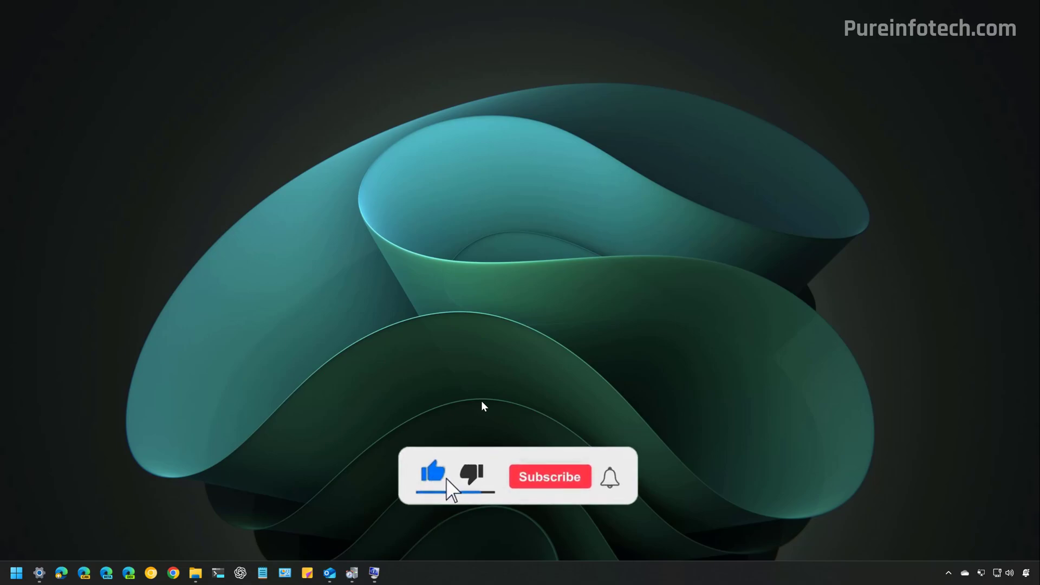